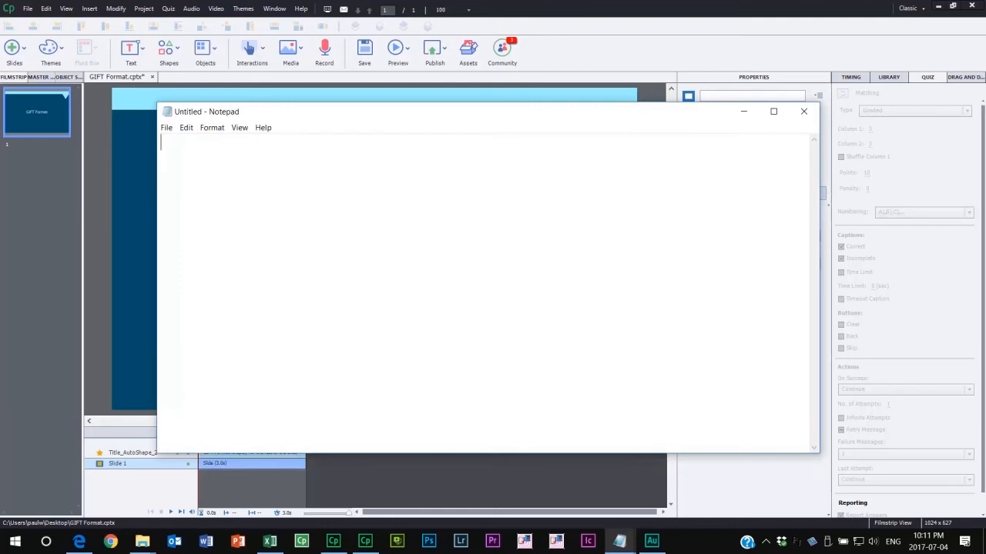
Write '::Canada Question 1::' asking what year Justin Trudeau was elected Prime Minister, then an opening brace.
text(::Canada Question 1::)
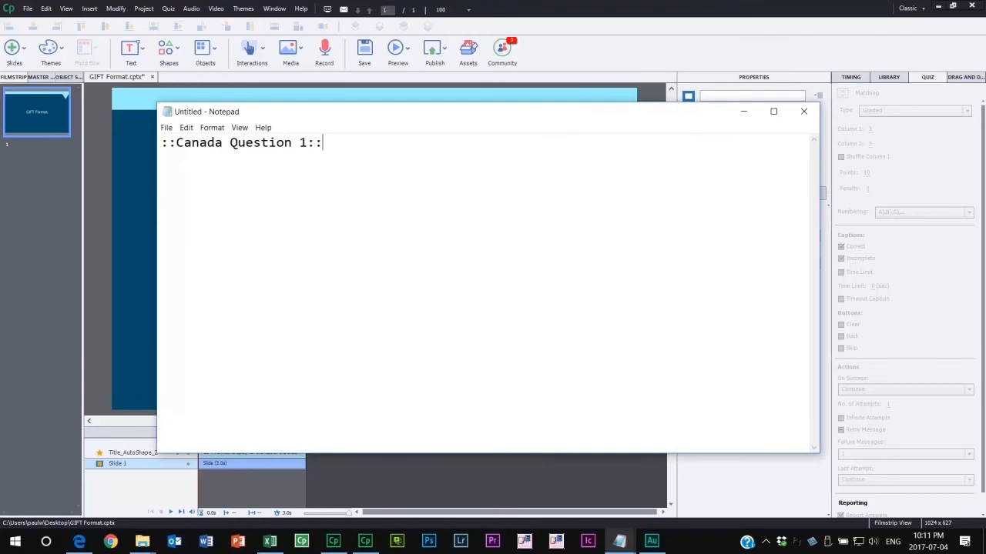
text(What year was Justin Trudeau elected to become Prime Minister of Canada?)
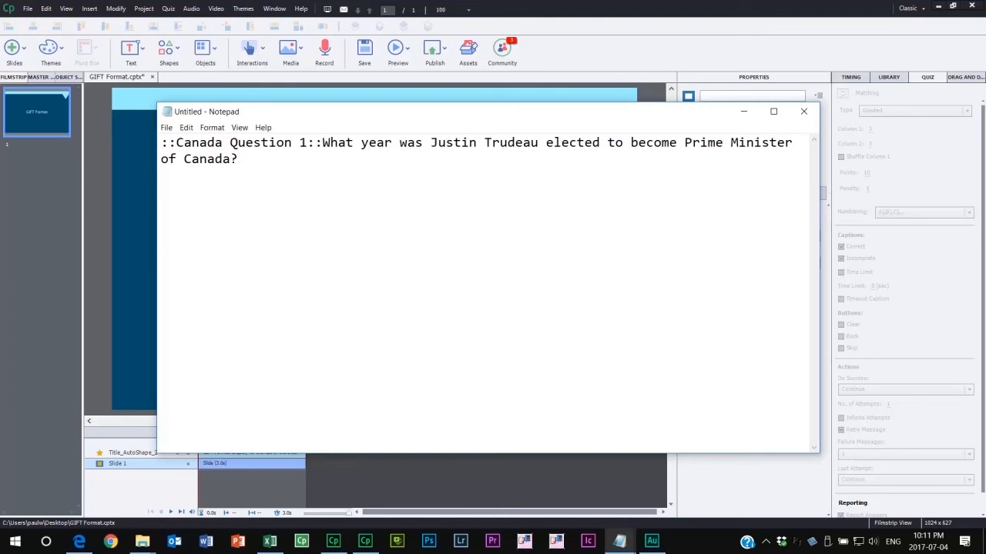
click(245, 158)
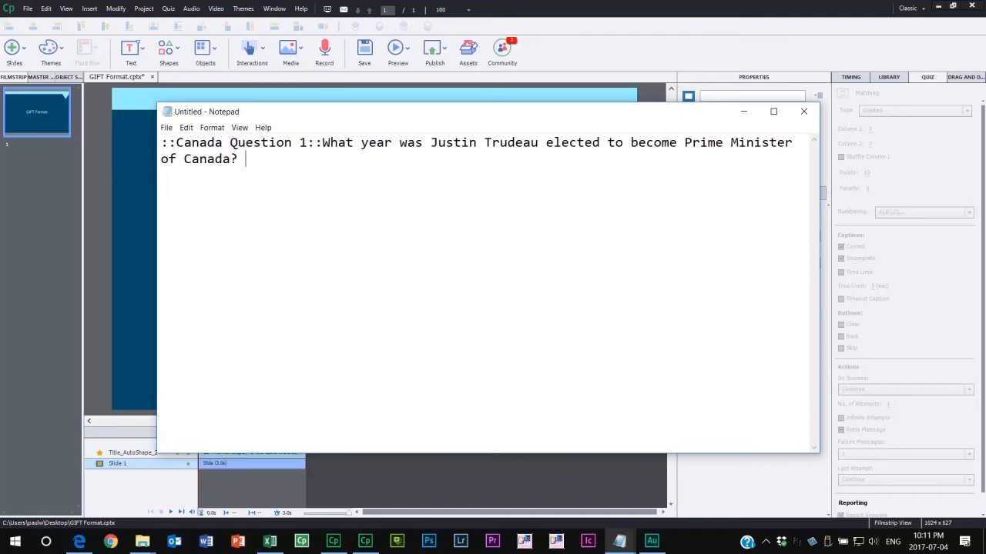
text({)
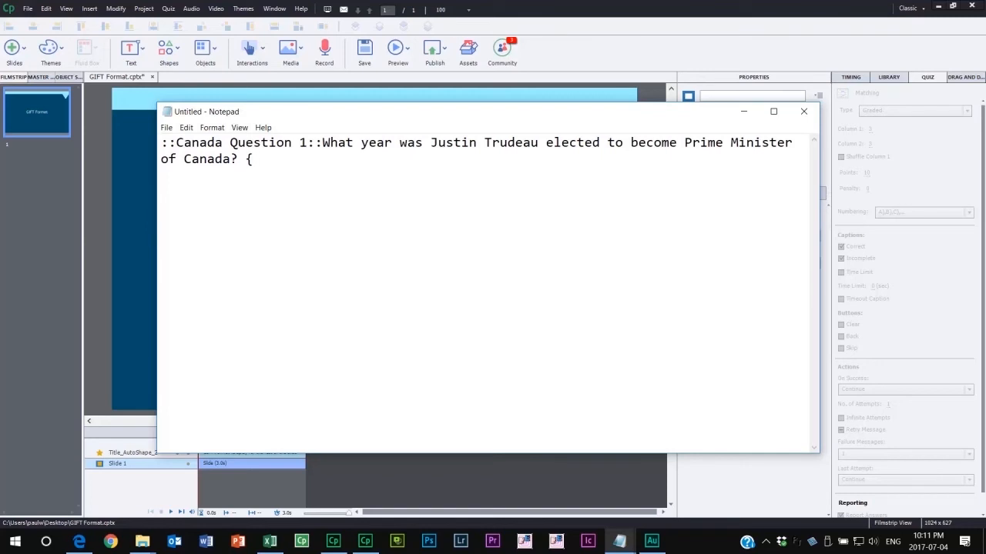
Enter the answer set '=2015 ~2014 ~2017 ~2016' with 2015 as the correct choice.
text(=)
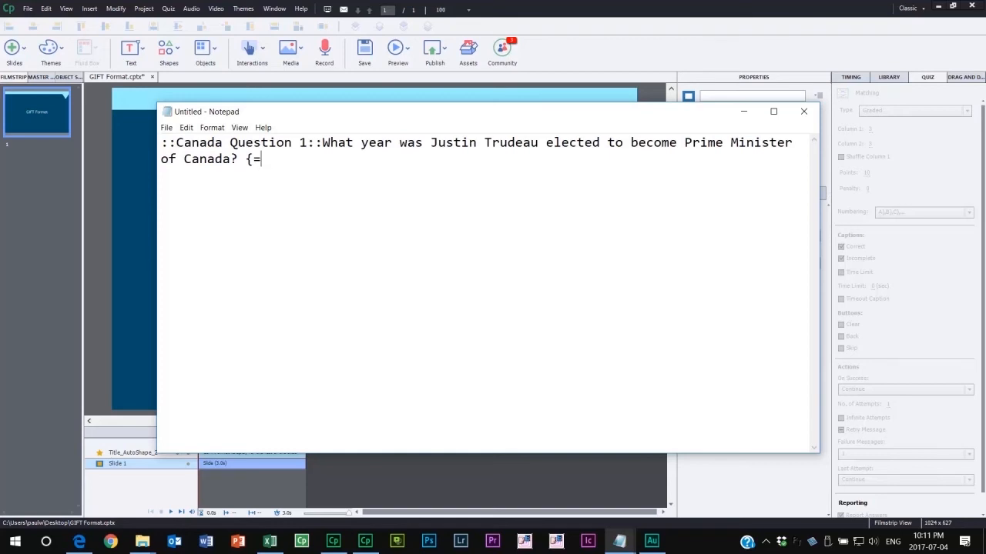
text(2015)
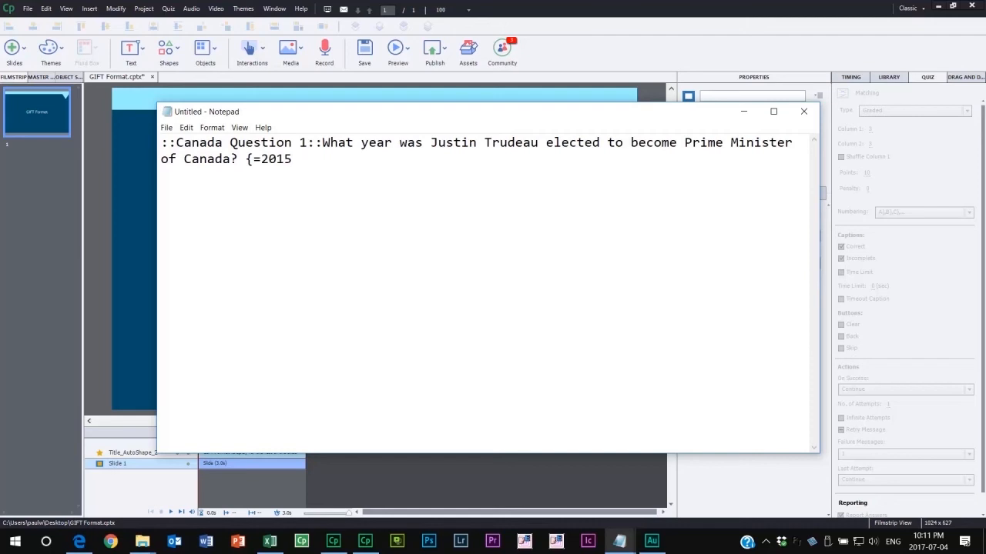
text(~)
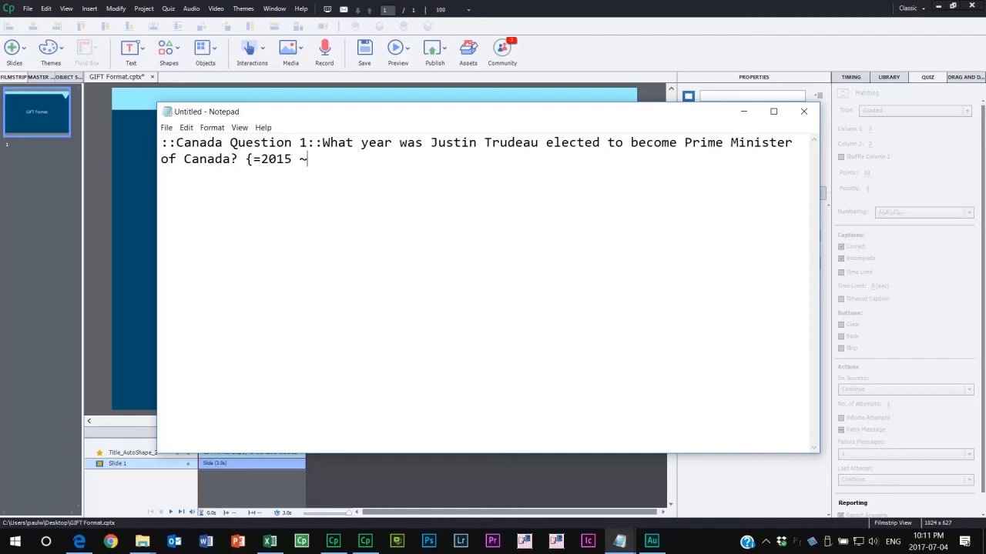
text(2014)
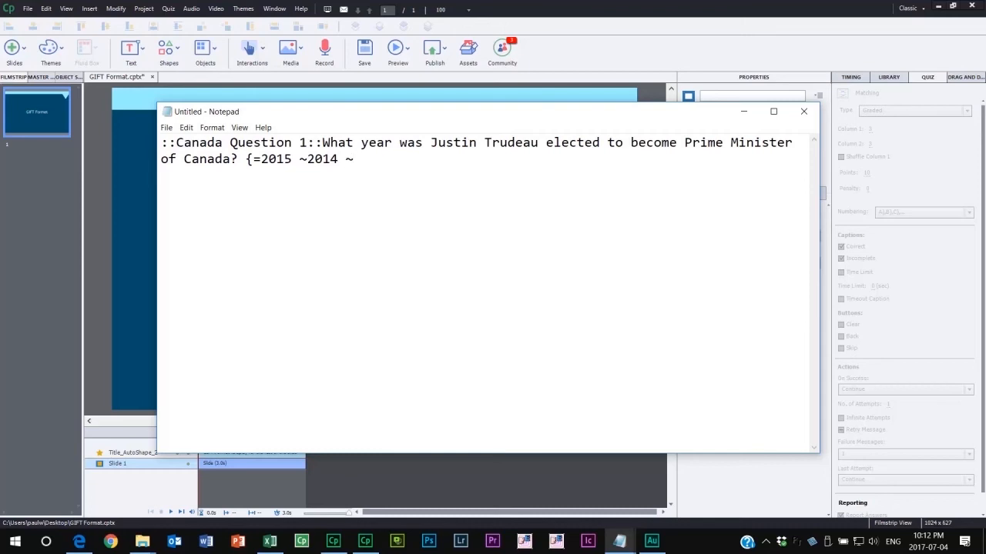
text(~2017)
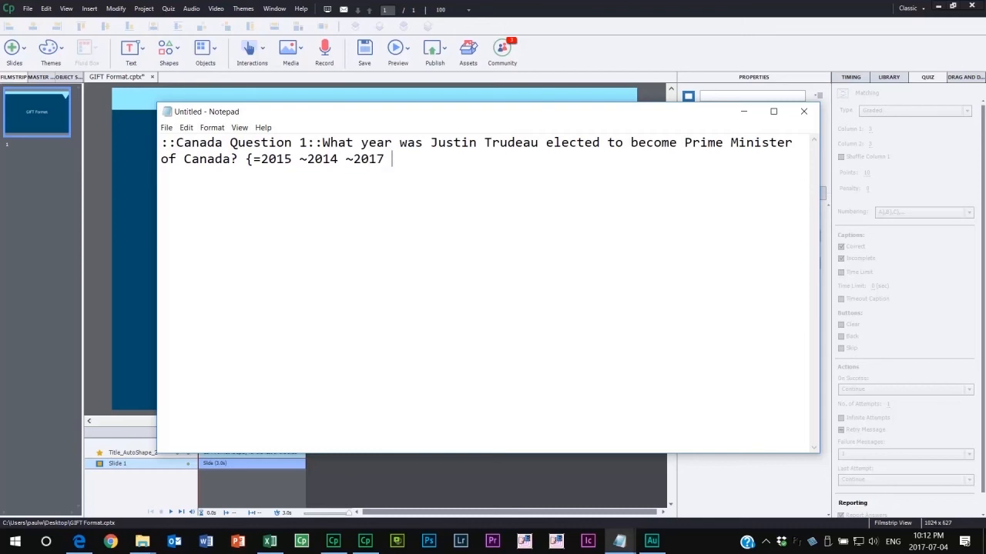
text(~2016)
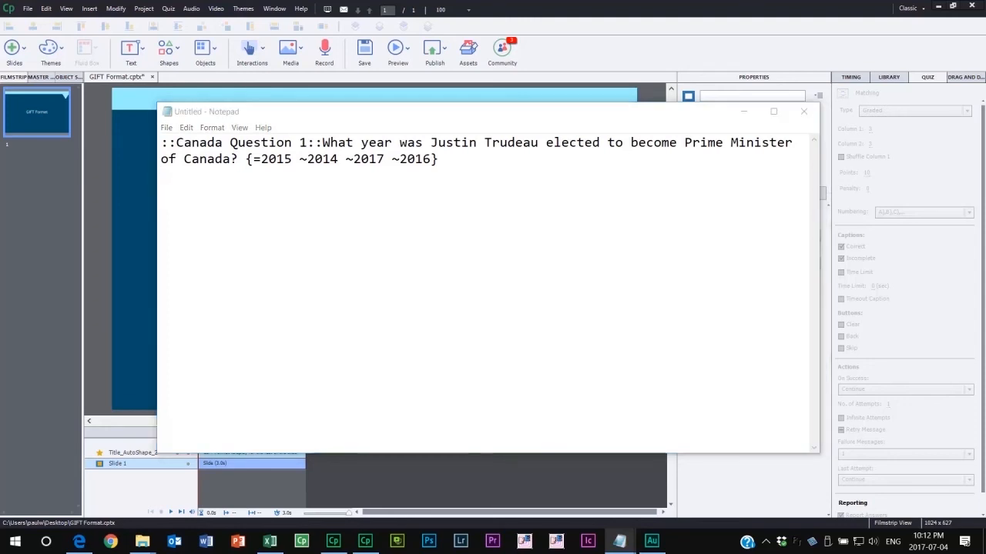
mouse_move(151, 204)
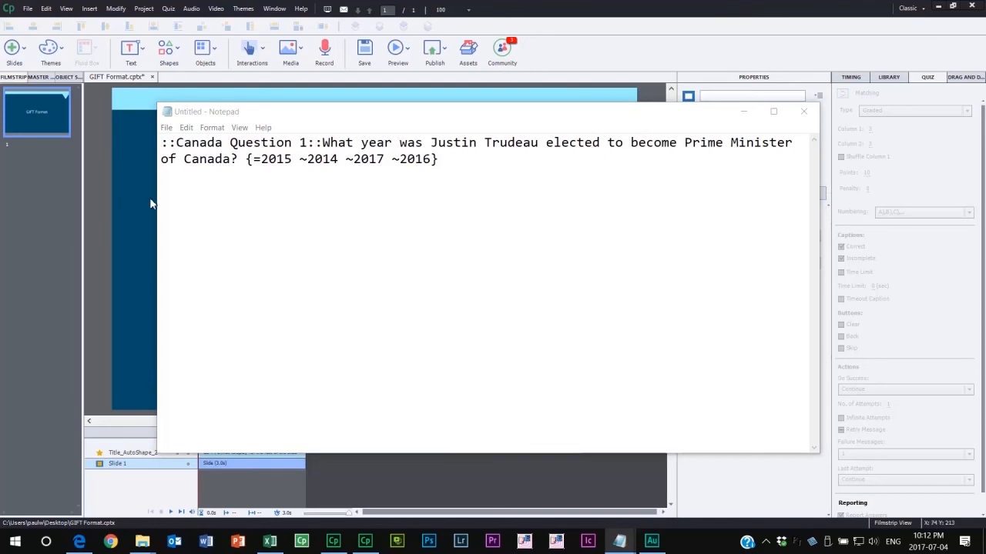
Add Question 2 'Queen Elizabeth is the head of state of Canada.{T}' and Question 3's matching prompt.
text(::Canada Question 2::Queen Elizabeth is the head of state of Canada.{T})
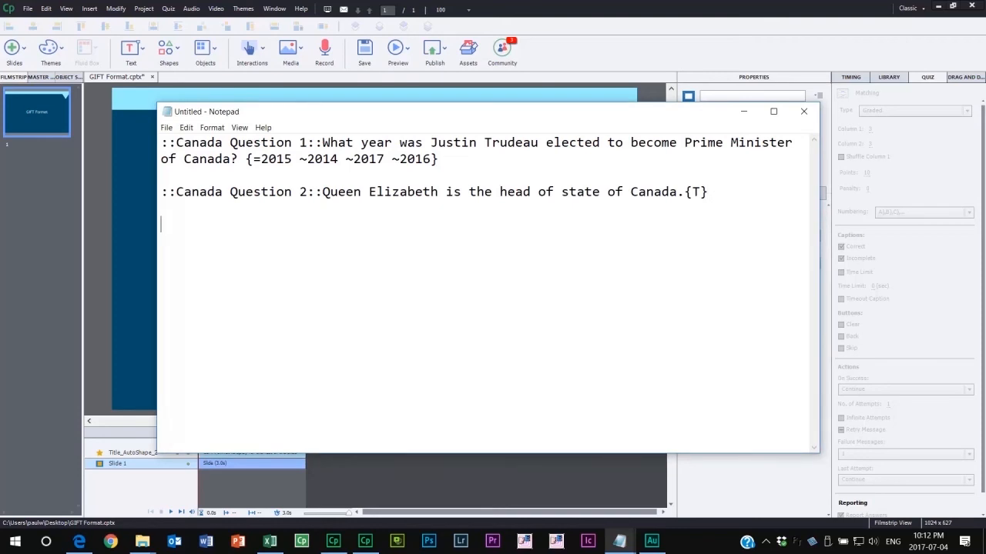
text(::Canada Question 3::Match the leader to their political party.)
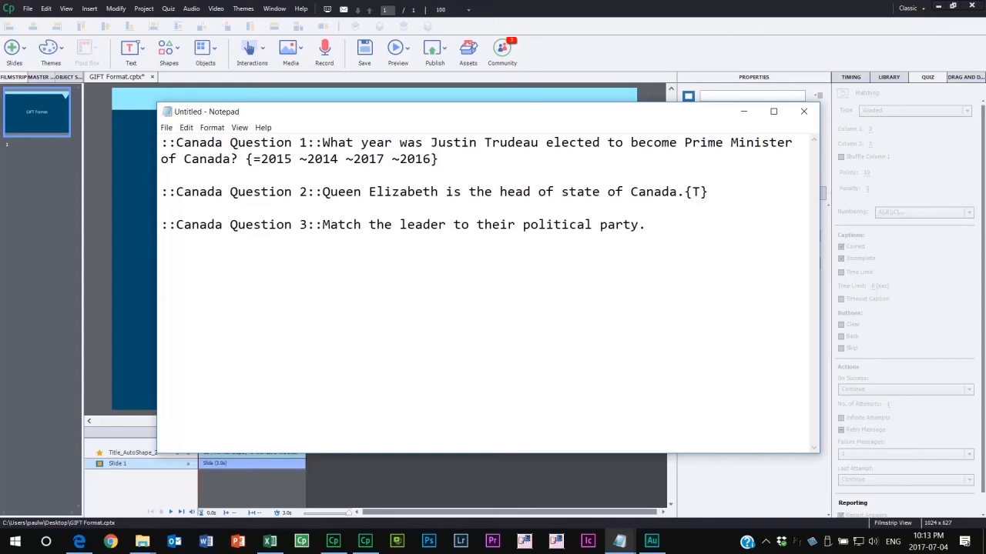
Enter matching pairs Justin Trudeau->Liberal, Elizabeth May->Green, Tom Mulcair->NDP and start a new line.
text({=Justin Trudeau->Liberal=Elizabeth May->Green=Tom Mulcair->NDP})
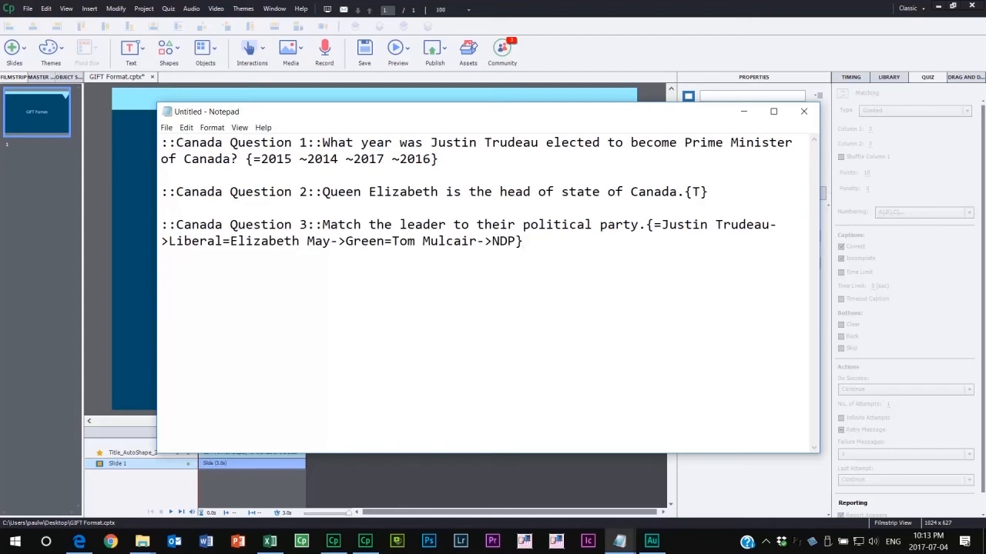
click(523, 241)
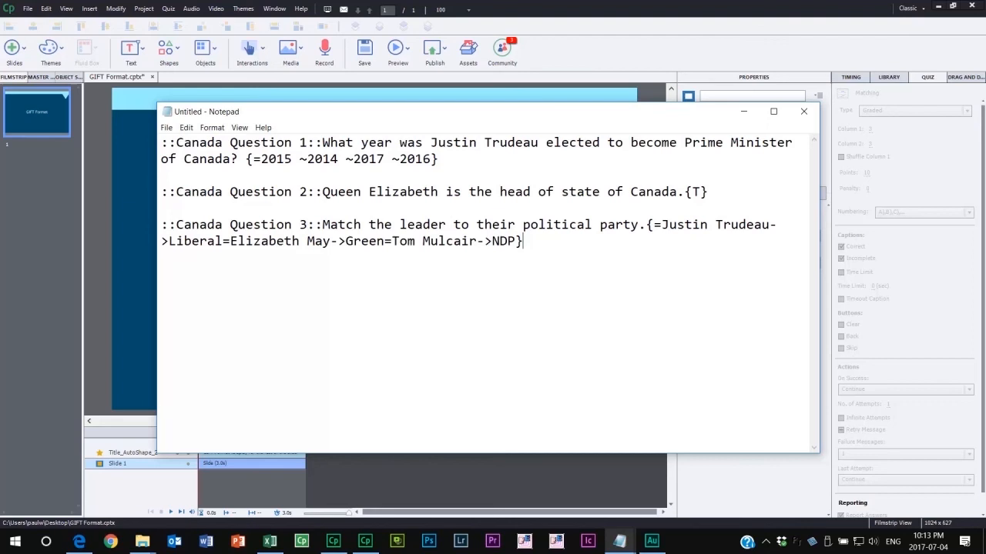
key(Return)
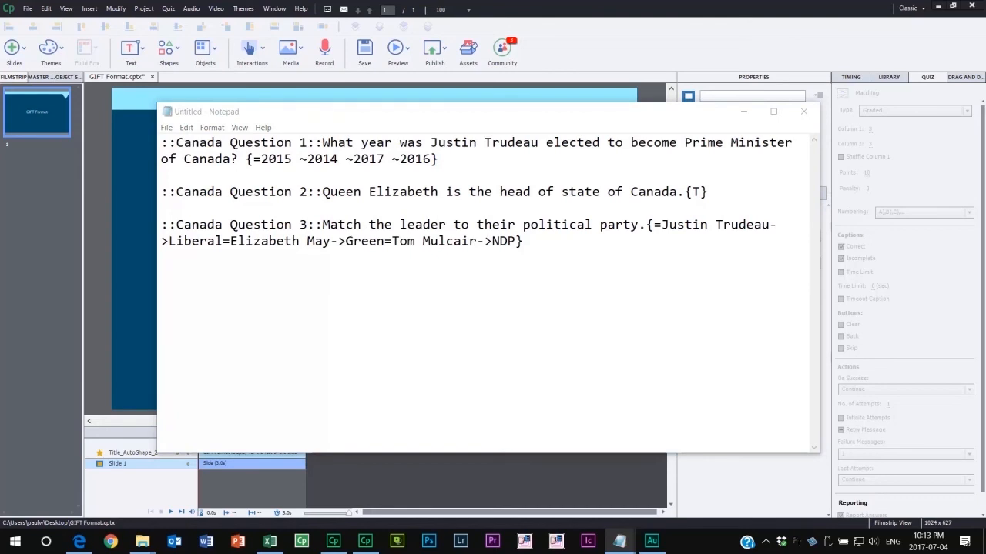
mouse_move(537, 234)
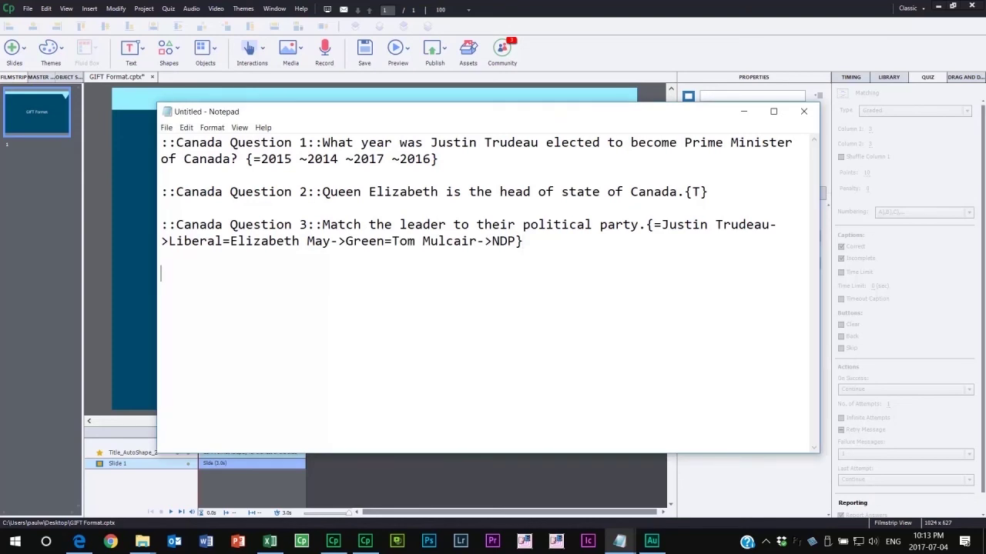
Write the Governor General question with '=David Johnston' correct and other names as wrong answers.
text(::Canada Question ::Who is the Governor General of Canada?{=David Johnston~Viscount Byng of Vimy~Vincent Massety~Robert Davies})
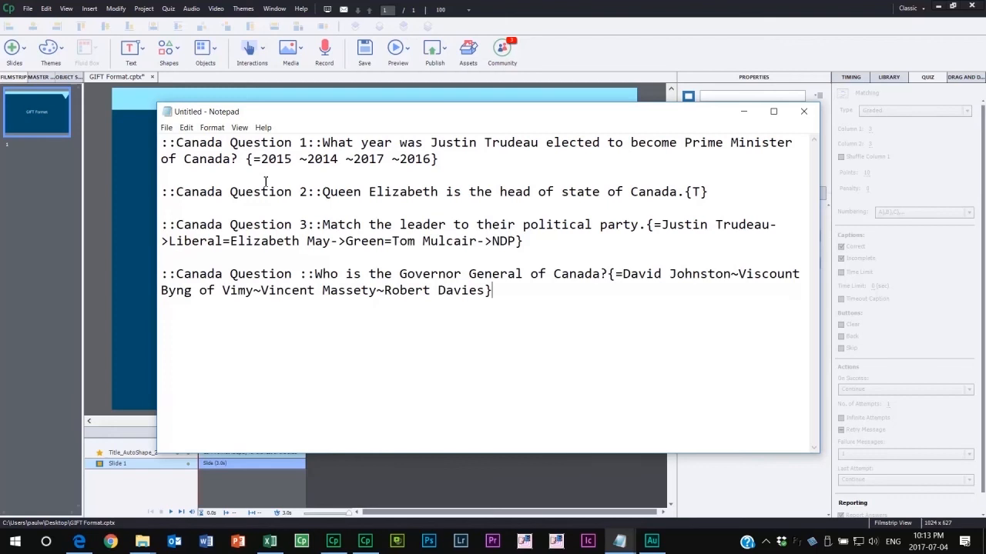
click(176, 142)
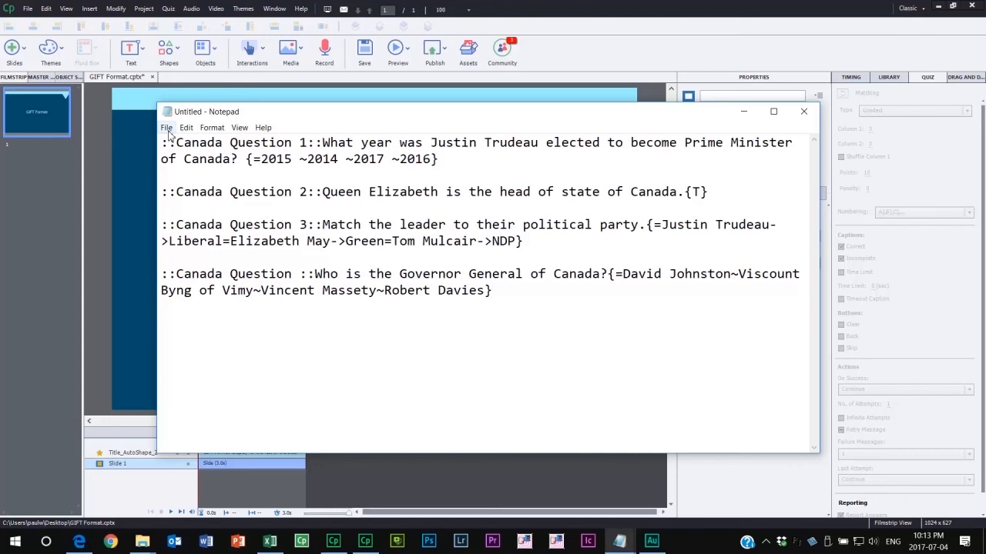
Save the quiz text as a file named 'questions' on the Desktop.
click(166, 126)
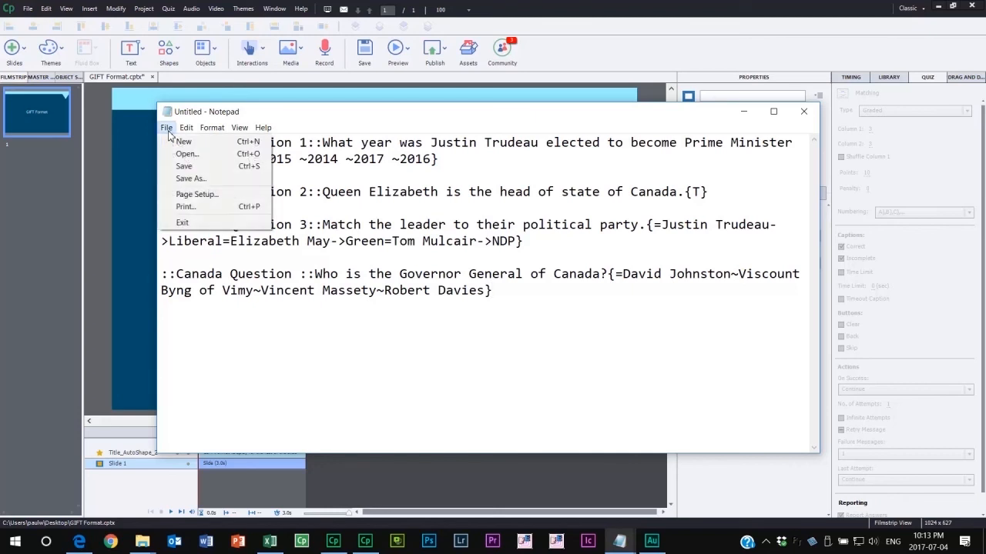
click(191, 178)
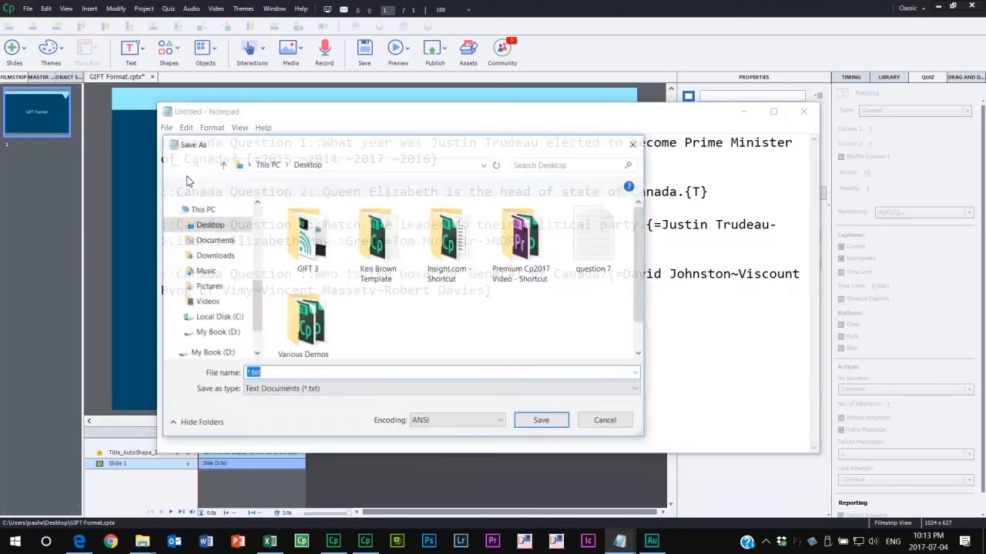
text(que)
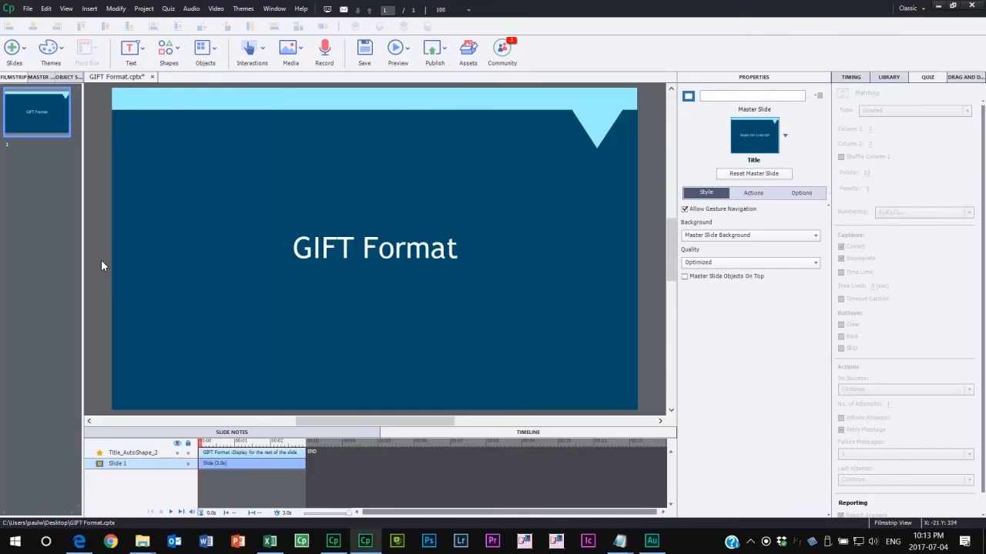
Start Import GIFT Format File from the Quiz menu.
click(166, 9)
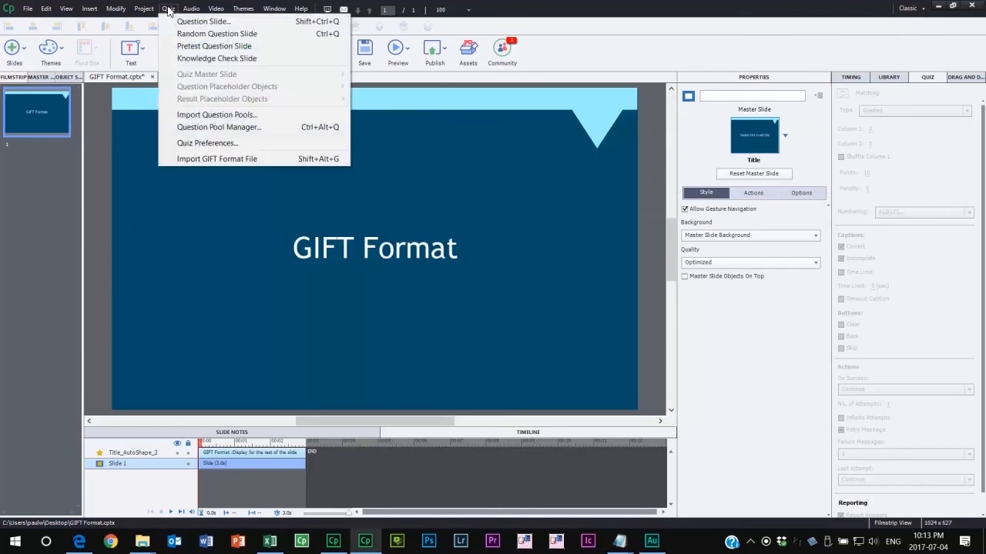
mouse_move(194, 157)
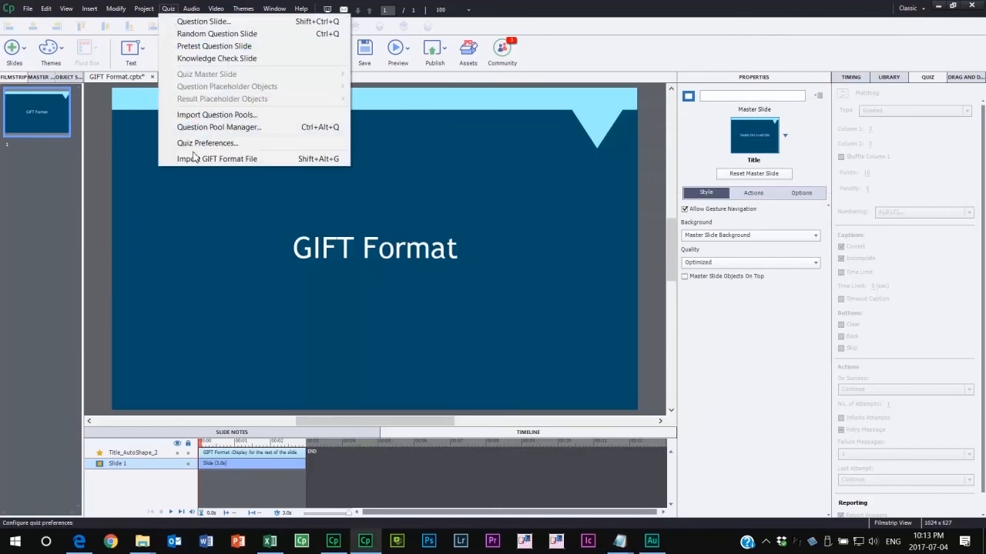
mouse_move(215, 159)
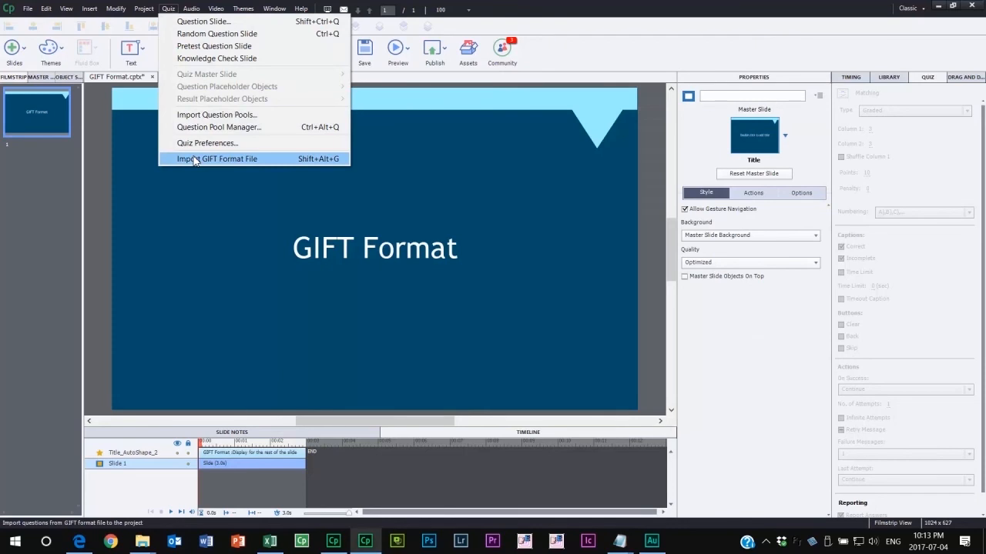
click(218, 159)
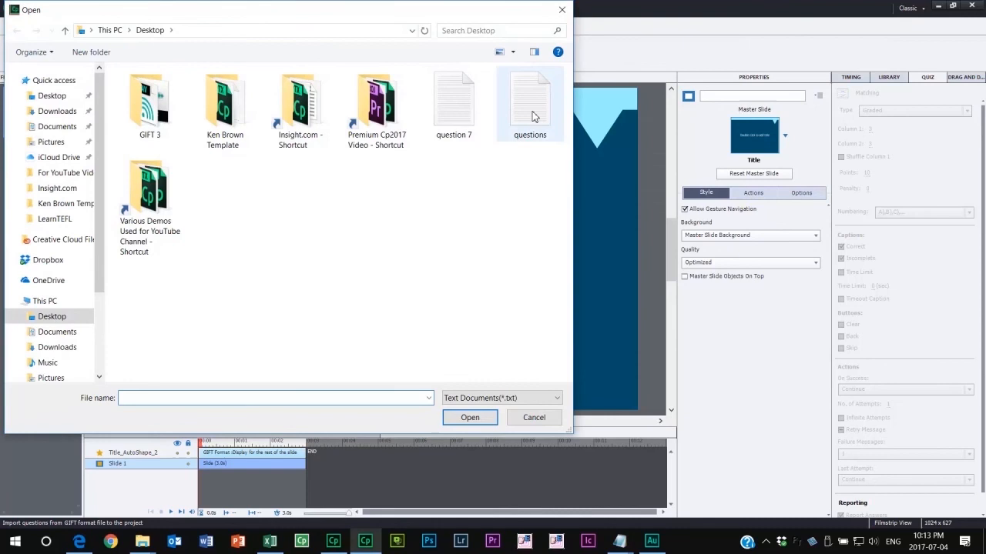
Choose the questions text file on the Desktop and import it into the project.
click(530, 100)
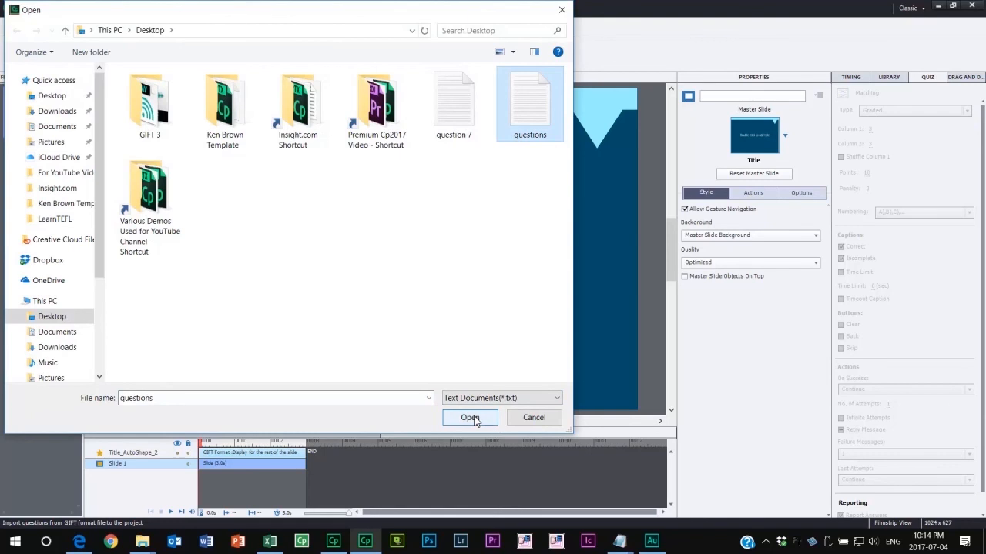
click(469, 417)
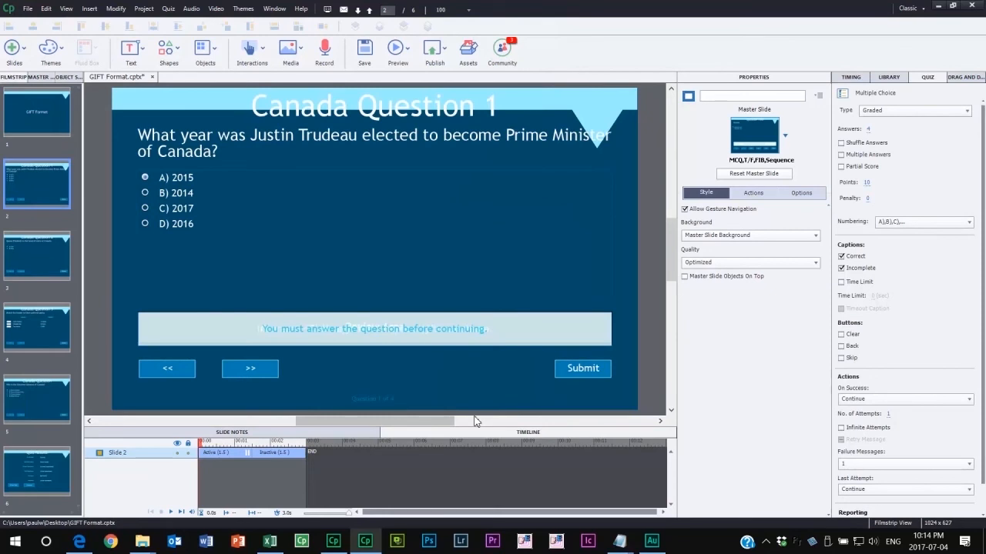
Review the Question 2 true/false, Question 3 matching and next imported slides in the Filmstrip.
click(37, 256)
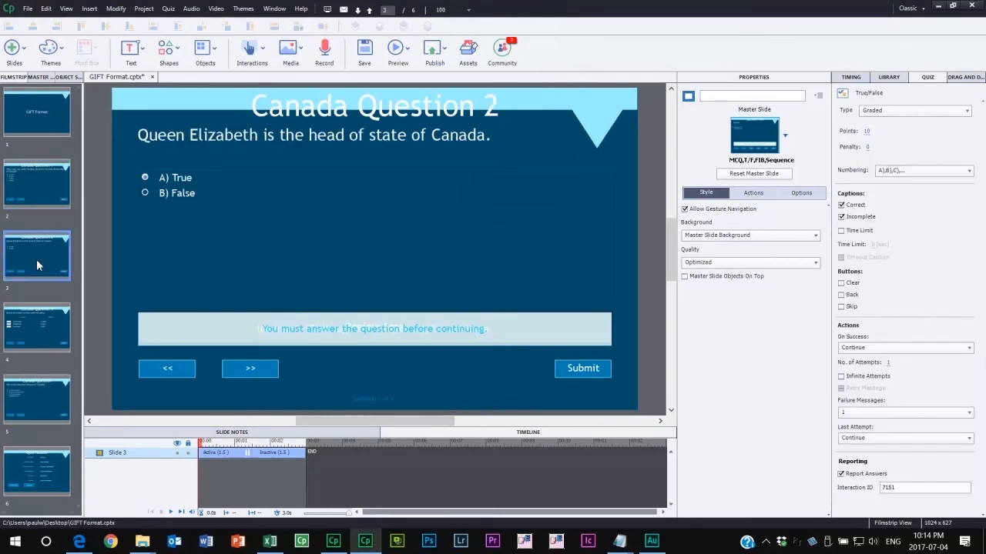
click(37, 326)
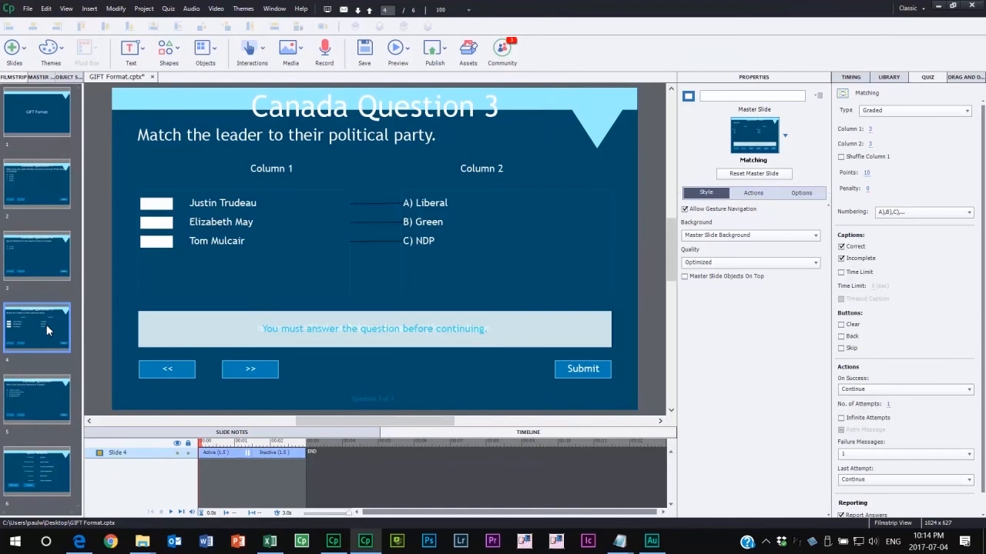
click(37, 398)
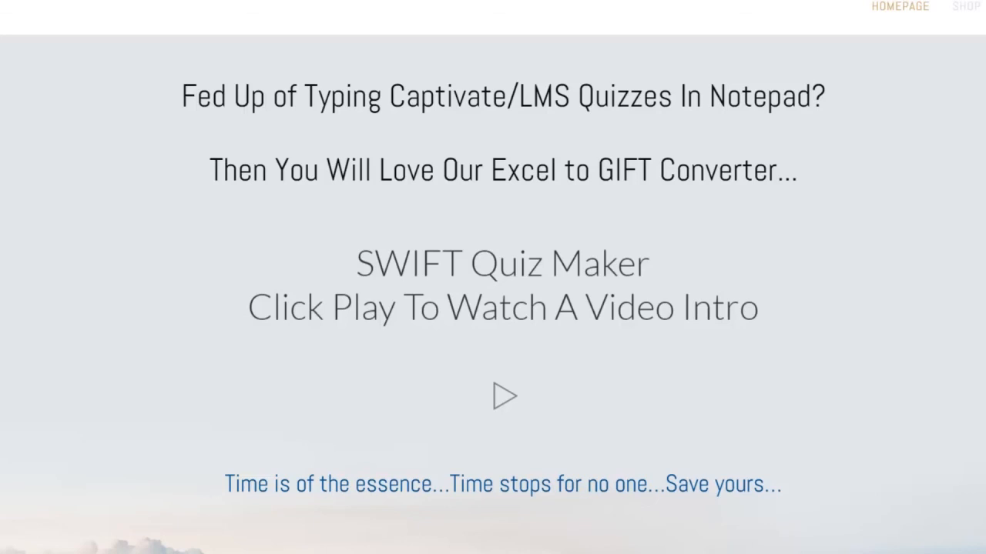
mouse_move(871, 410)
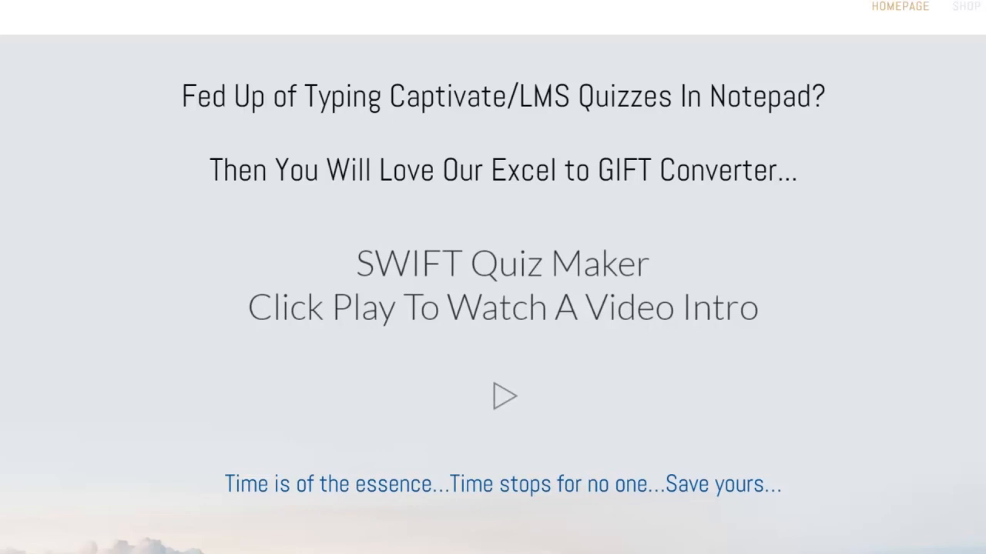
Browse down the SWIFT Quiz Maker page, then ready a blank Notepad document for the copied GIFT rows.
scroll(down, 3)
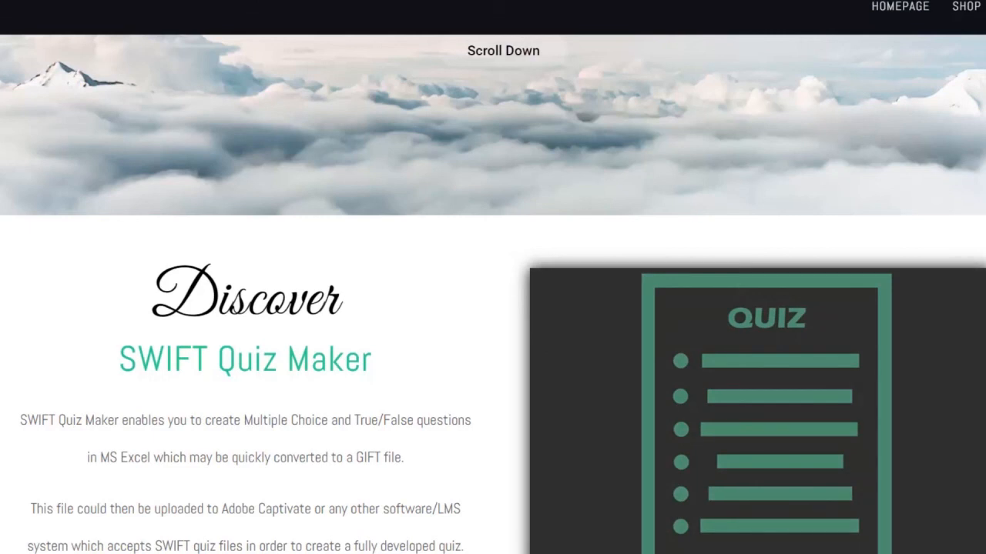
scroll(down, 3)
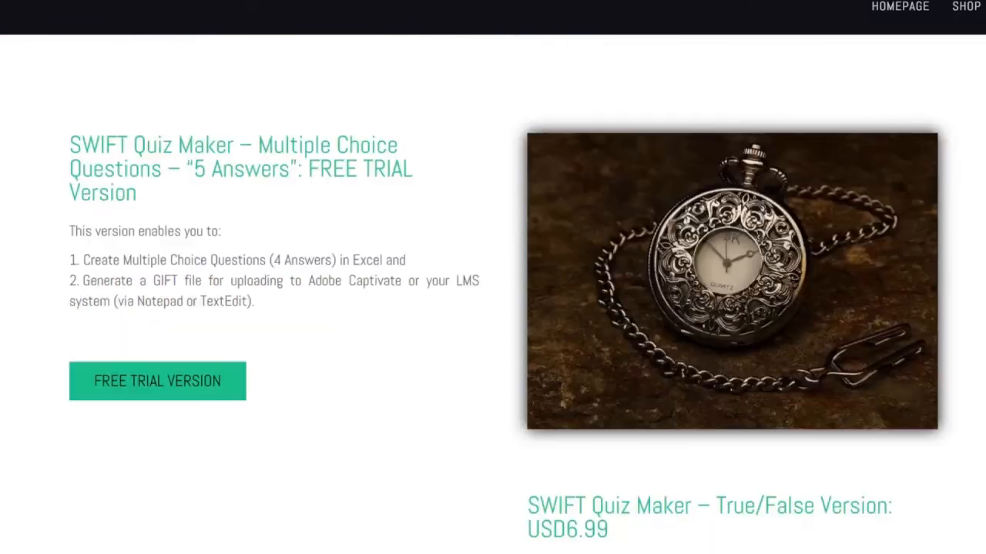
scroll(down, 3)
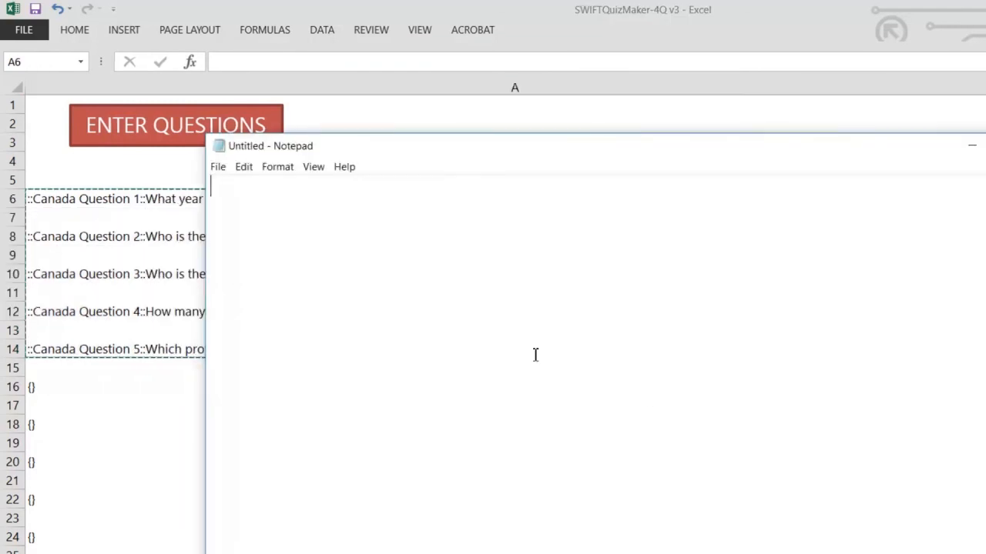
click(243, 167)
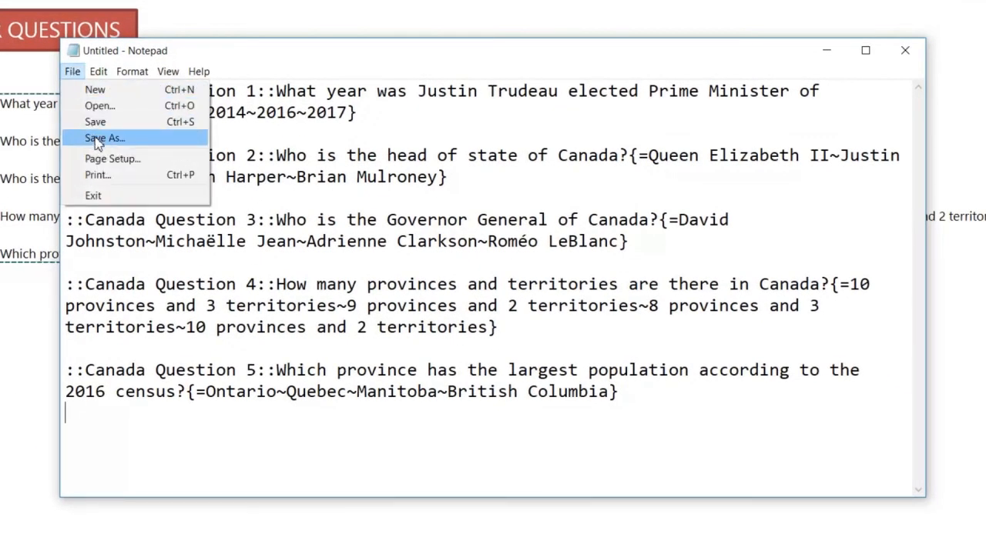
Prepare to save the five-question file as 'Canada Questions' on the Desktop with UTF-8 encoding.
click(105, 139)
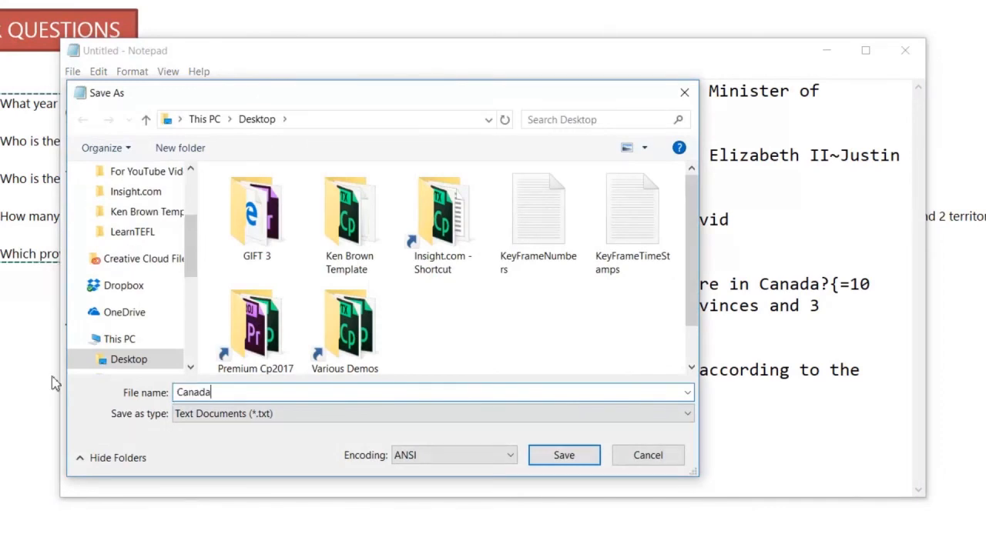
text(Questions)
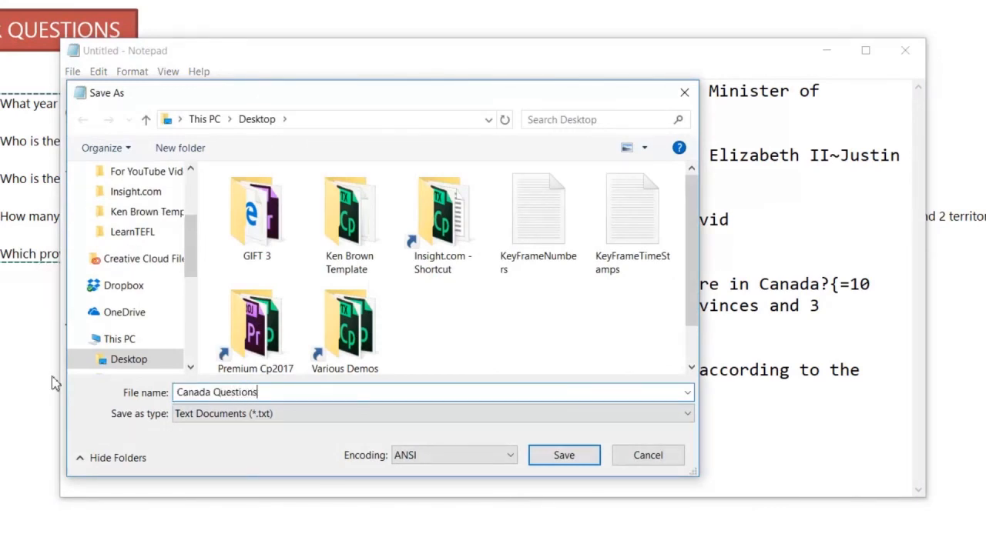
click(452, 455)
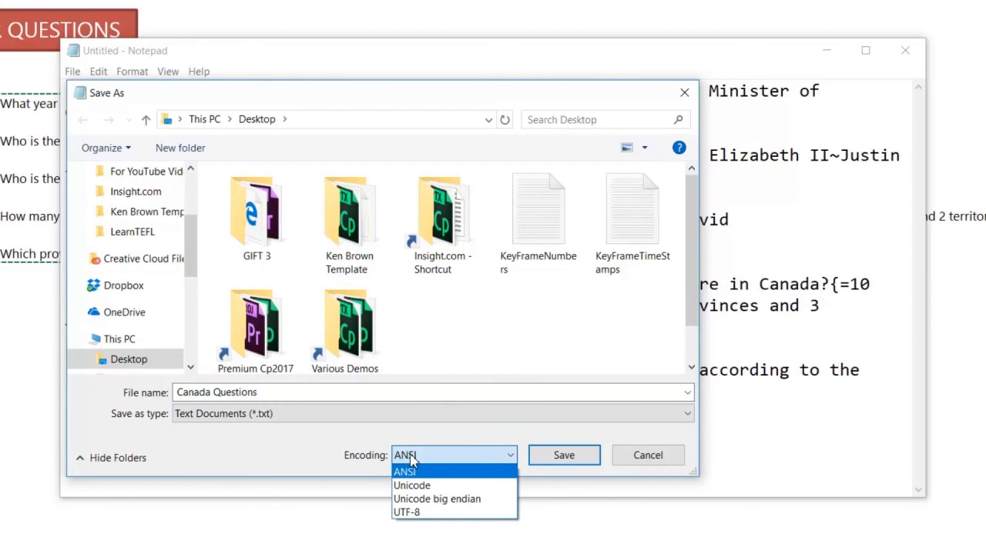
click(407, 511)
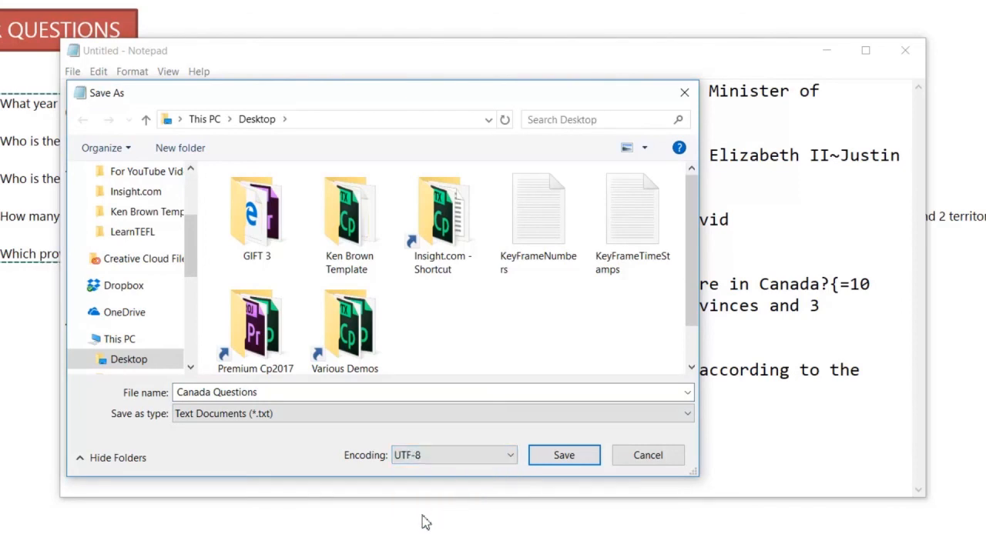